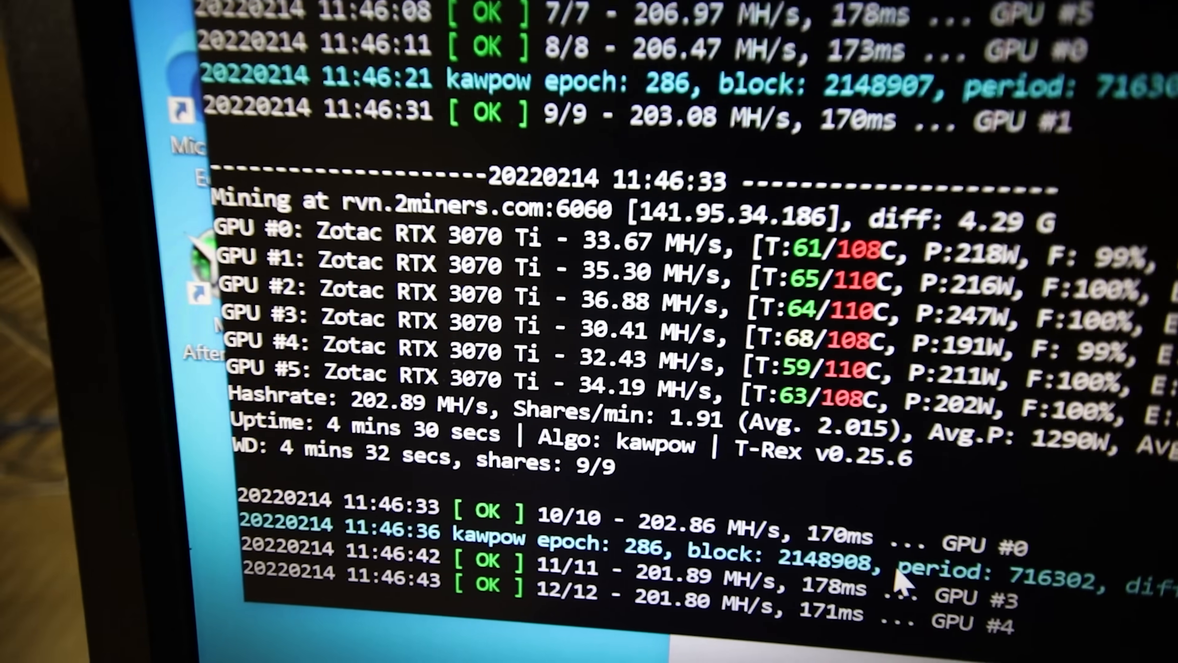
scroll(down, 3)
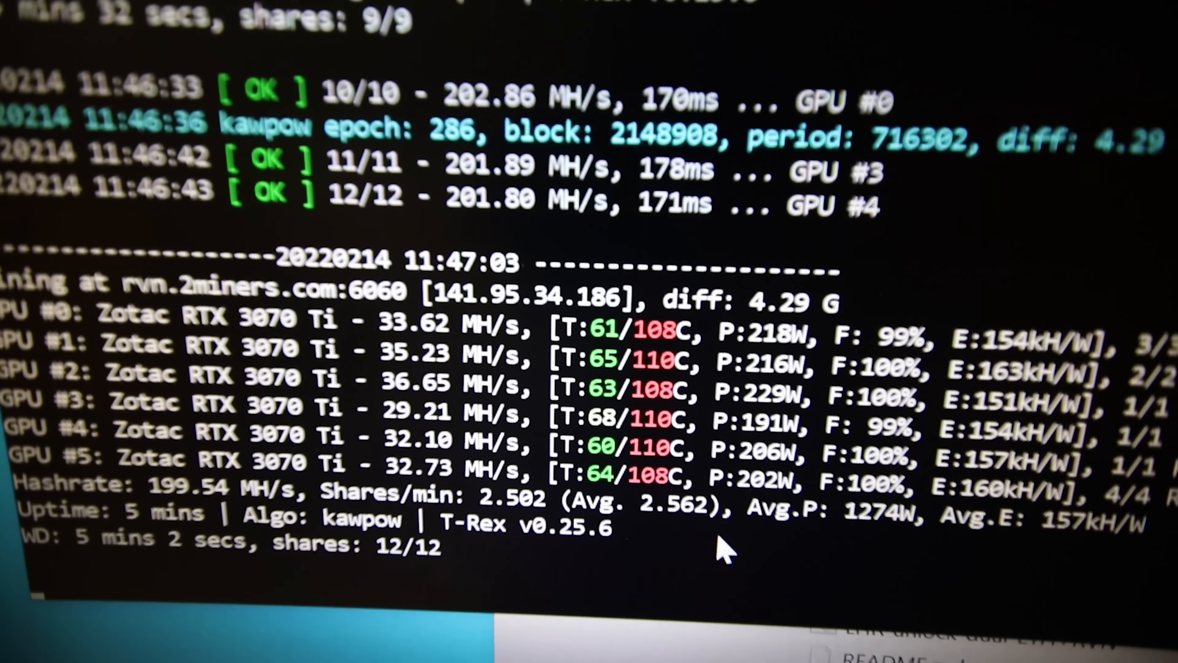